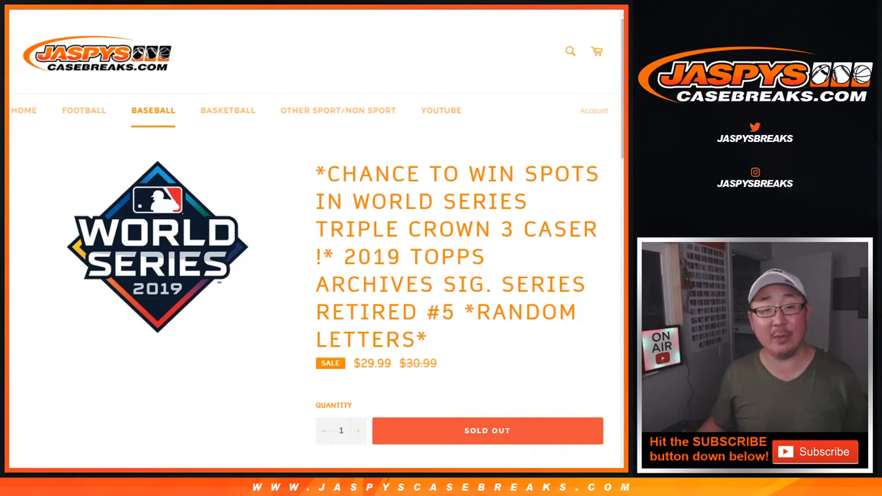
- Highlight the note saying the break has 21 spots
{"action": "scroll", "scroll_direction": "down", "scroll_amount": 3}
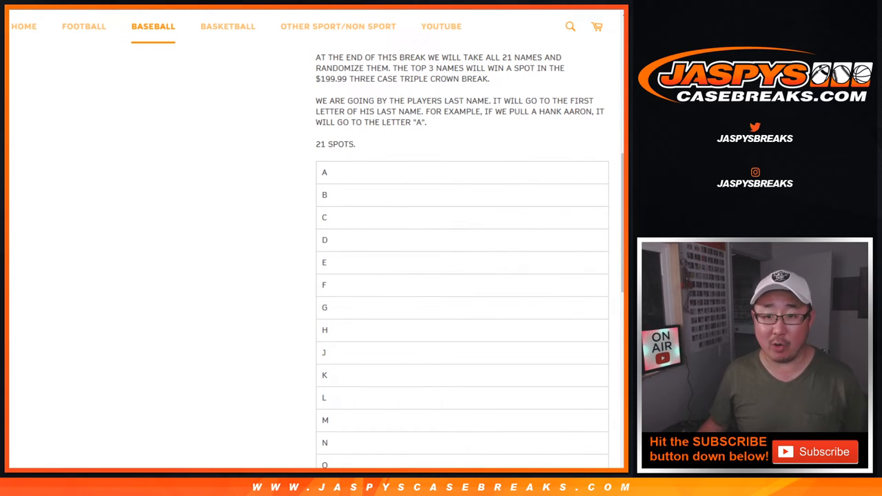
{"action": "left_click_drag", "start_coordinate": [334, 111], "coordinate": [572, 111]}
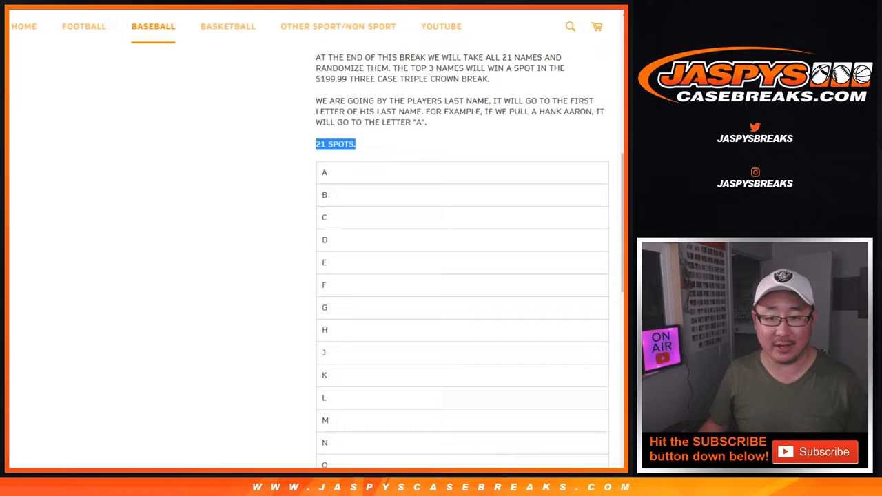
{"action": "scroll", "scroll_direction": "down", "scroll_amount": 3}
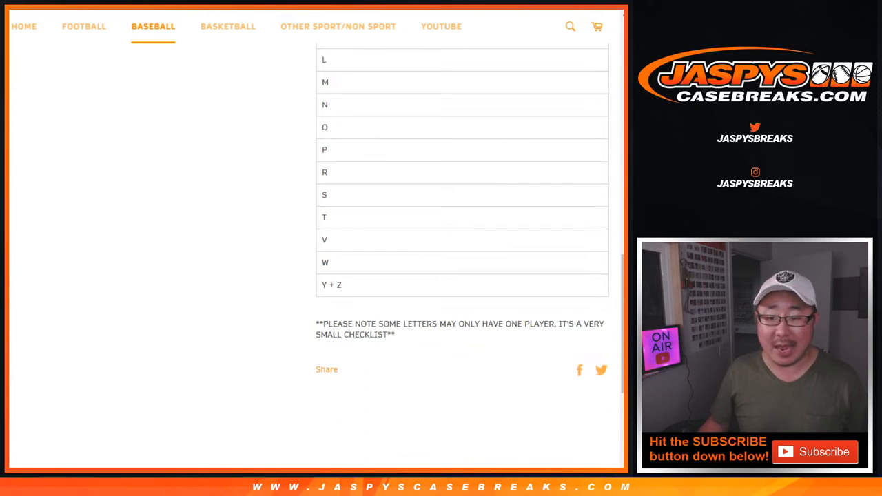
{"action": "scroll", "scroll_direction": "up", "scroll_amount": 3}
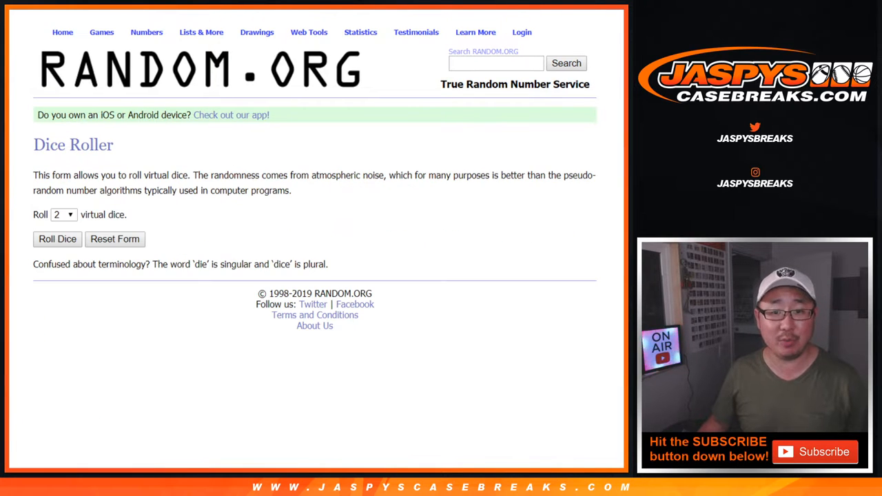
- Randomize the 21 names in the List Randomizer repeatedly and select the final shuffled list
{"action": "left_click", "coordinate": [57, 239]}
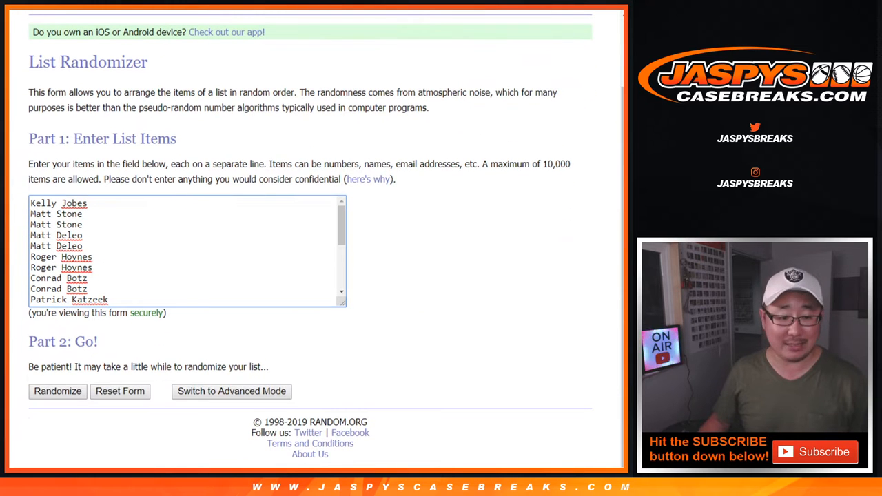
{"action": "left_click", "coordinate": [57, 390]}
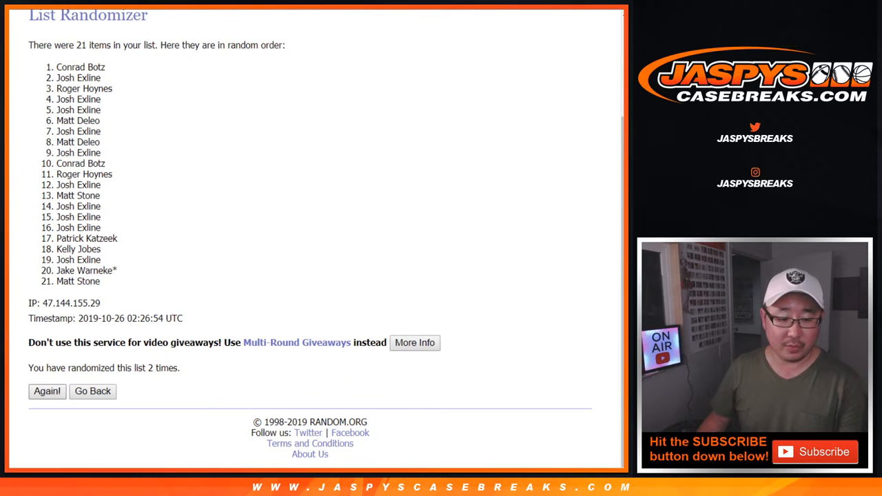
{"action": "left_click", "coordinate": [47, 391]}
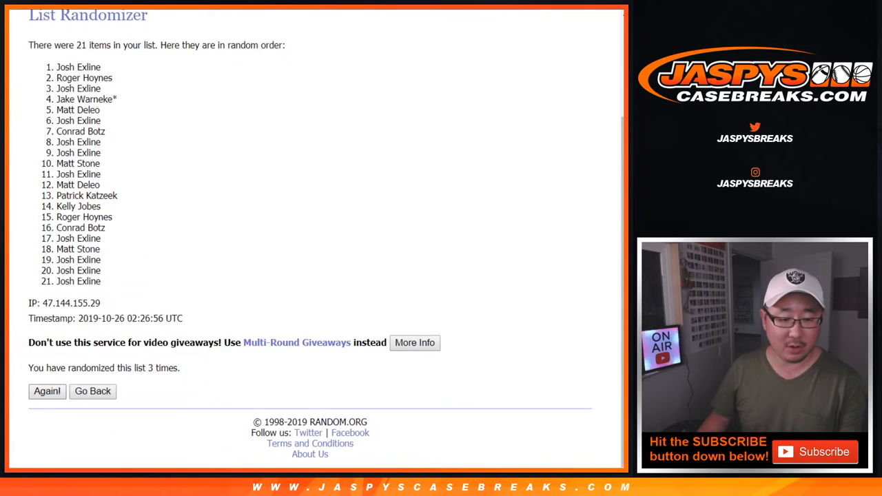
{"action": "left_click", "coordinate": [46, 391]}
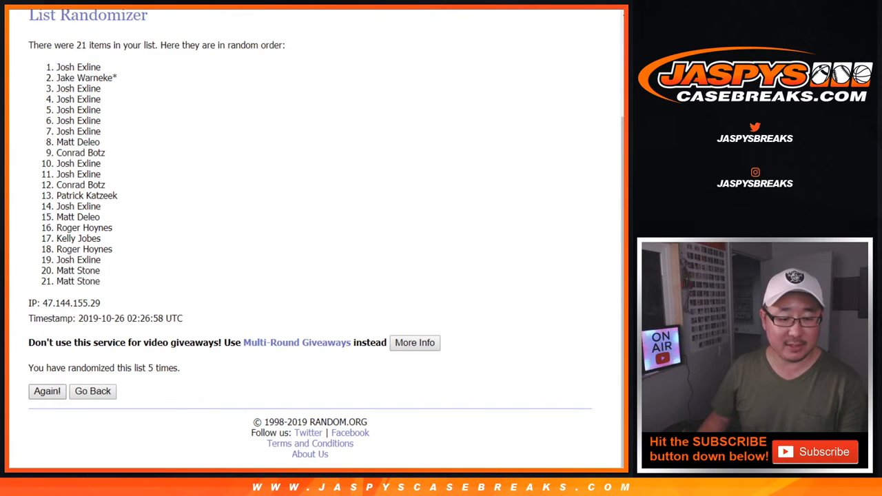
{"action": "left_click", "coordinate": [46, 391]}
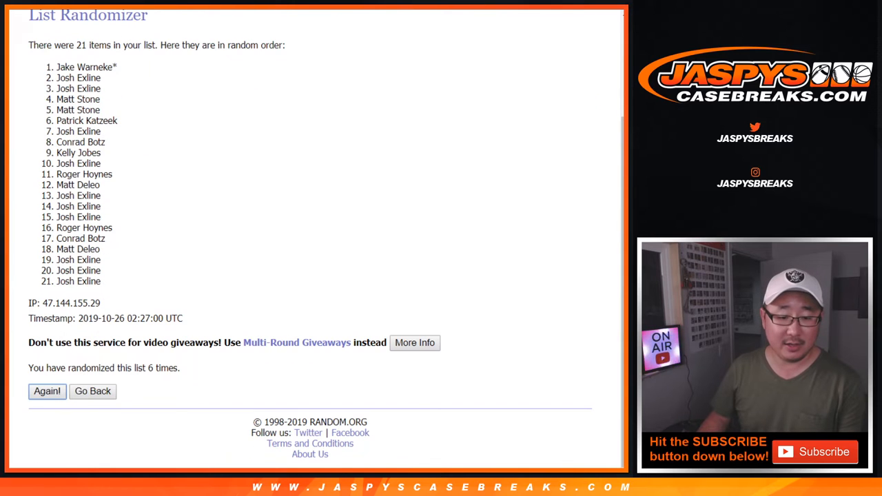
{"action": "left_click", "coordinate": [46, 390]}
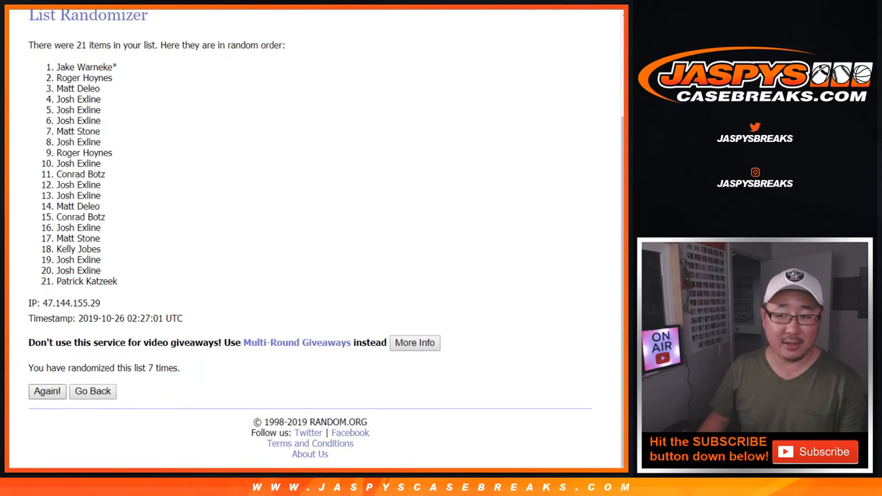
{"action": "left_click", "coordinate": [46, 391]}
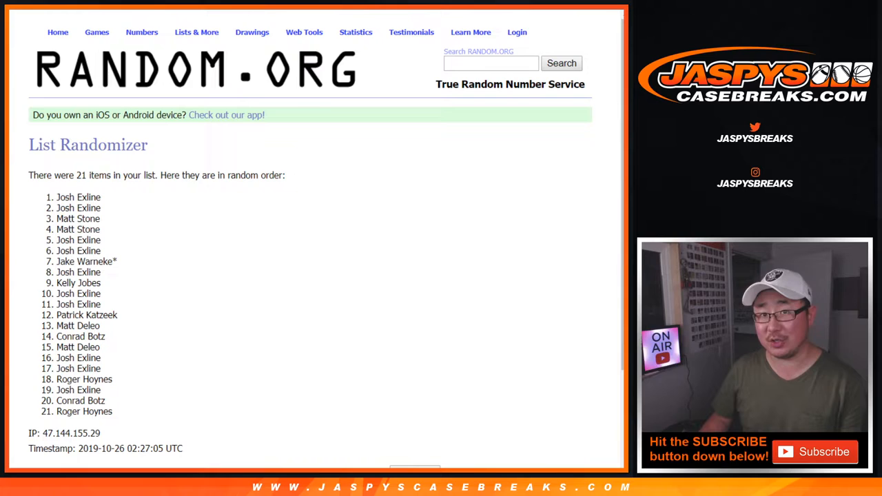
{"action": "scroll", "scroll_direction": "down", "scroll_amount": 3}
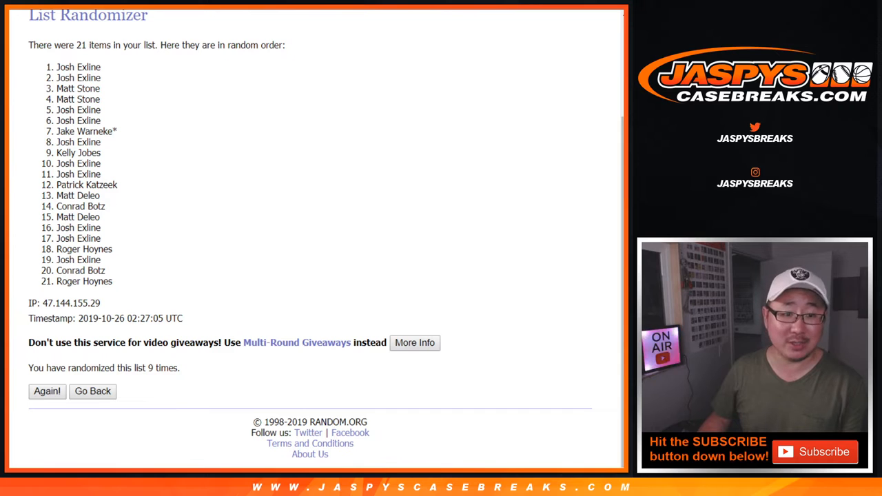
{"action": "left_click_drag", "start_coordinate": [79, 67], "coordinate": [84, 282]}
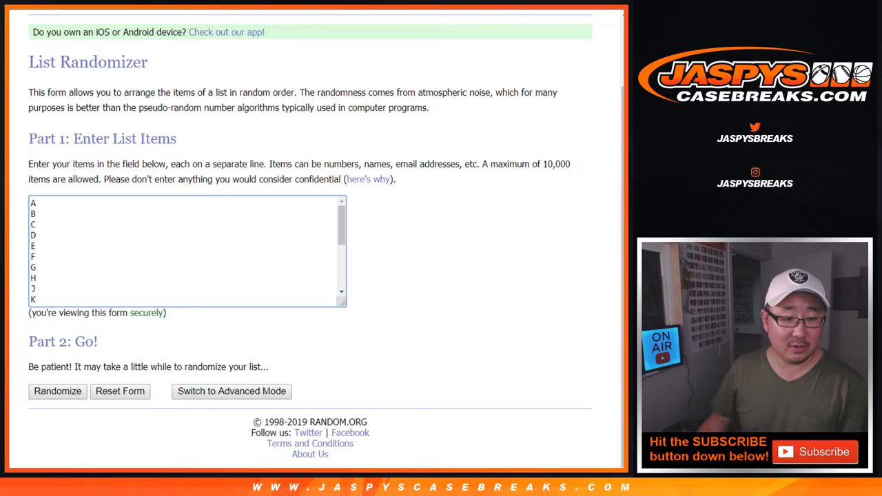
- Reshuffle the letters A through Y + Z repeatedly and select the final order, M first, W last
{"action": "left_click", "coordinate": [57, 391]}
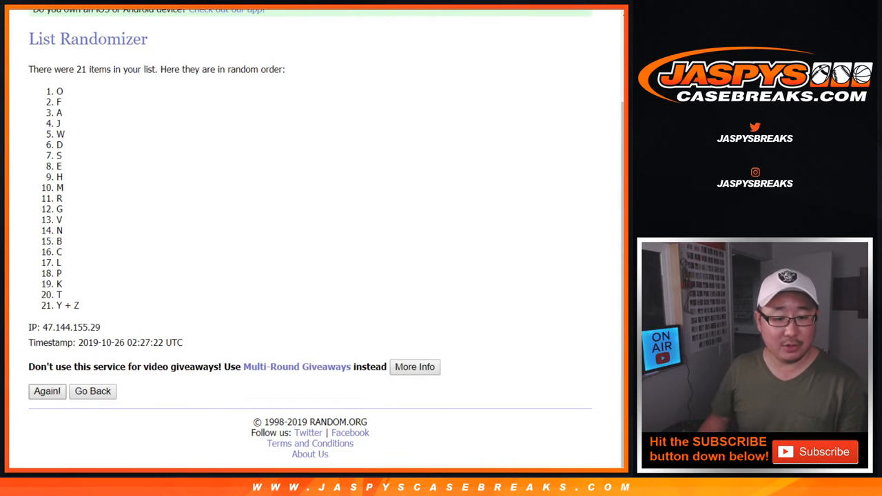
{"action": "left_click", "coordinate": [46, 391]}
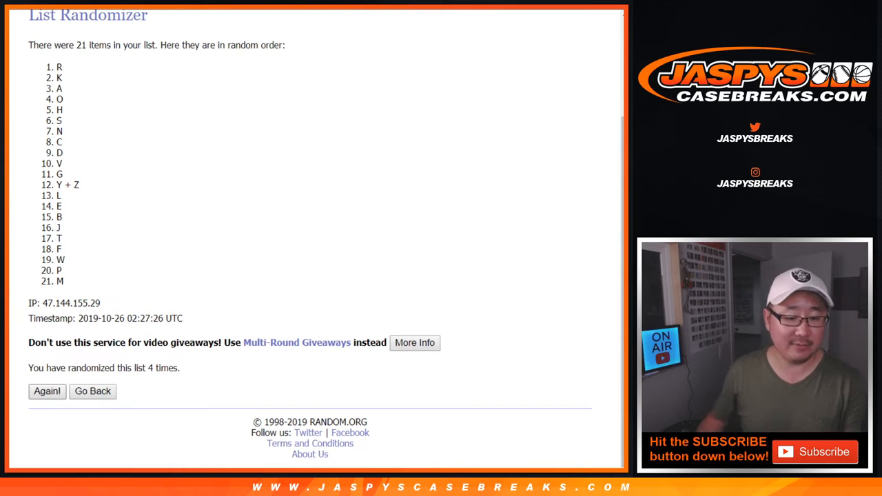
{"action": "left_click", "coordinate": [47, 390]}
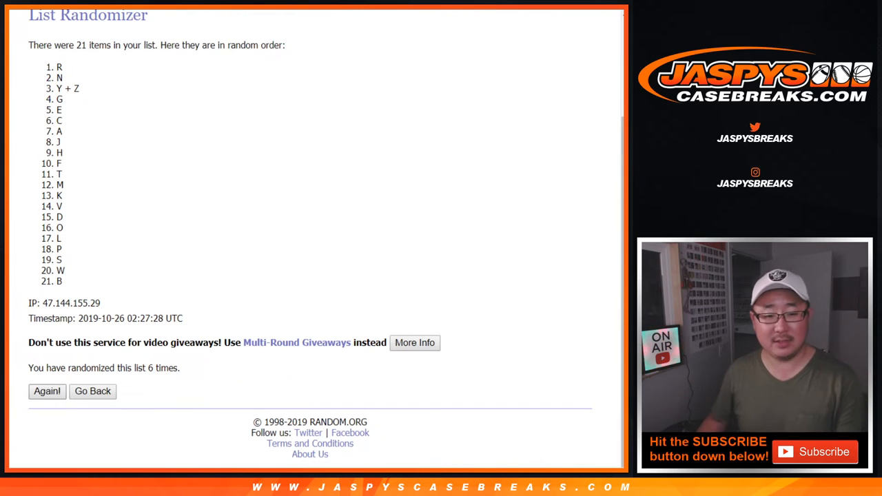
{"action": "left_click", "coordinate": [46, 391]}
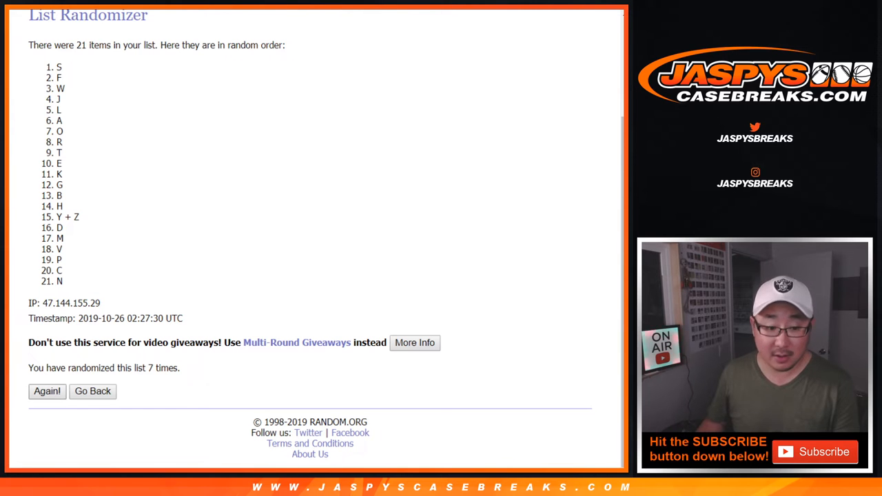
{"action": "left_click", "coordinate": [47, 390]}
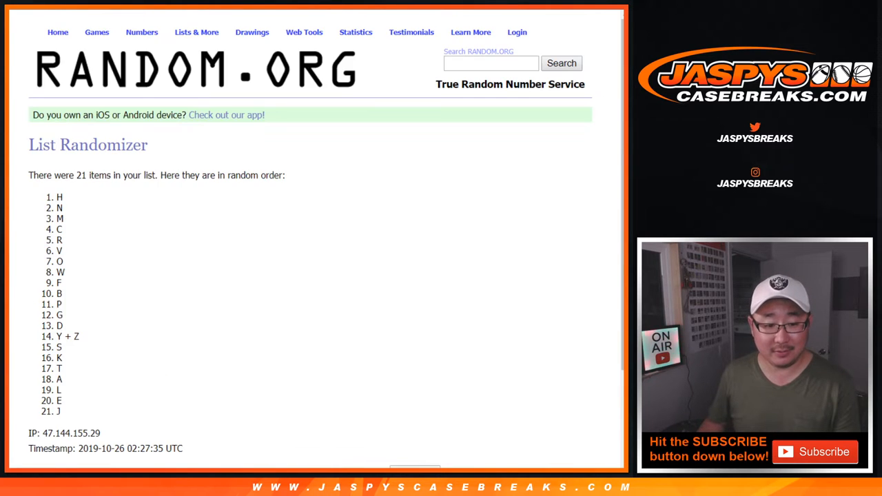
{"action": "scroll", "scroll_direction": "down", "scroll_amount": 3}
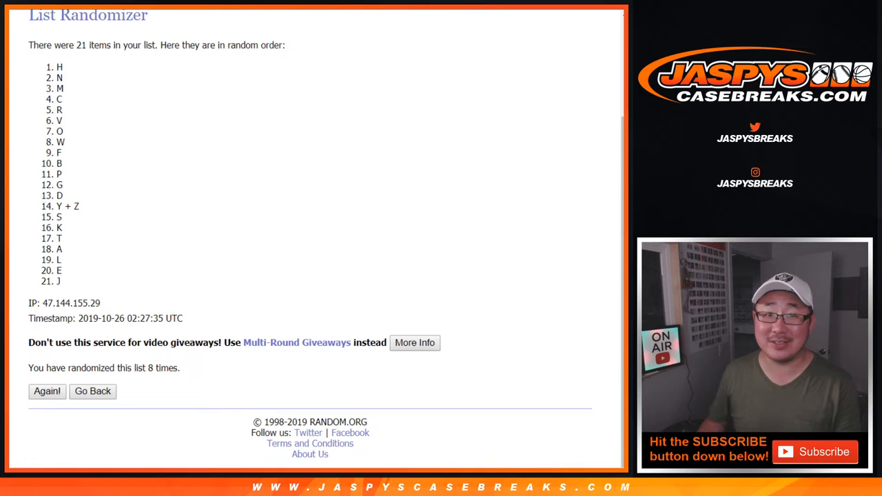
{"action": "left_click", "coordinate": [47, 390]}
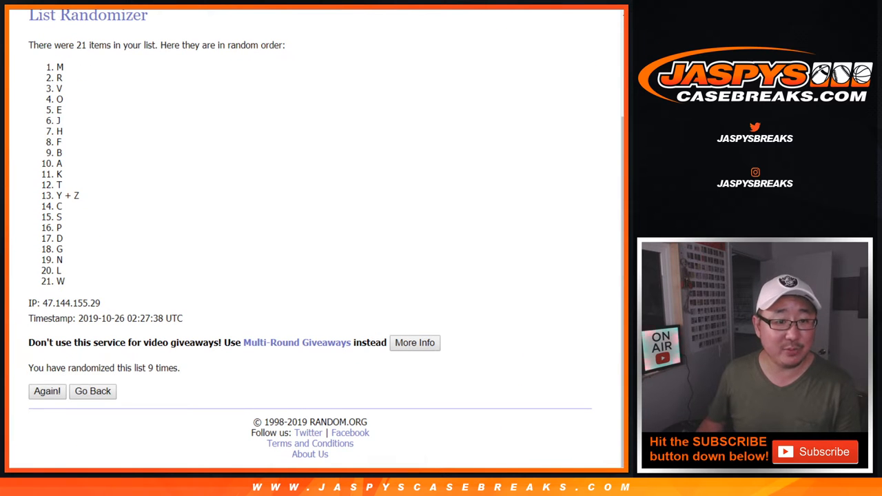
{"action": "left_click_drag", "start_coordinate": [60, 67], "coordinate": [60, 270]}
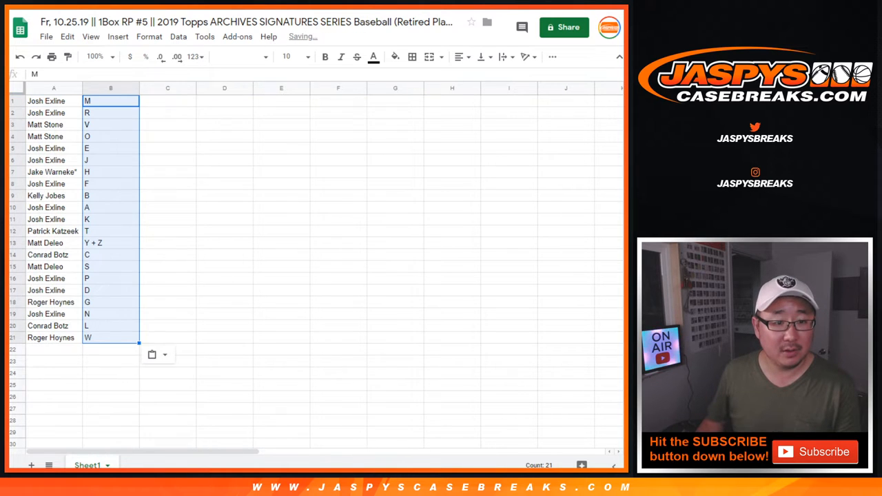
{"action": "left_click", "coordinate": [306, 57]}
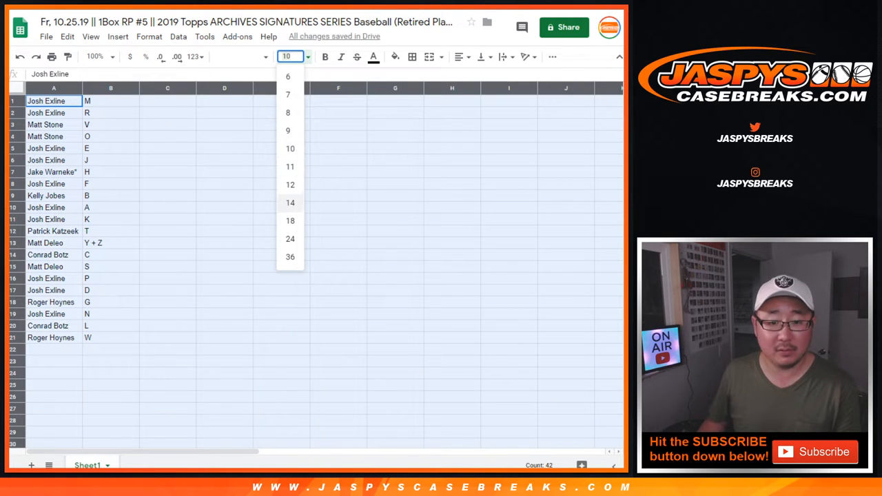
{"action": "left_click", "coordinate": [290, 202]}
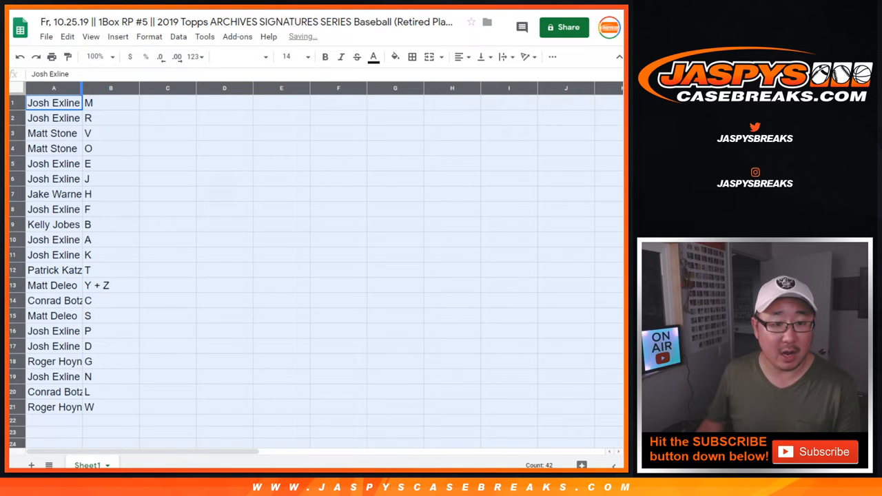
{"action": "left_click", "coordinate": [52, 133]}
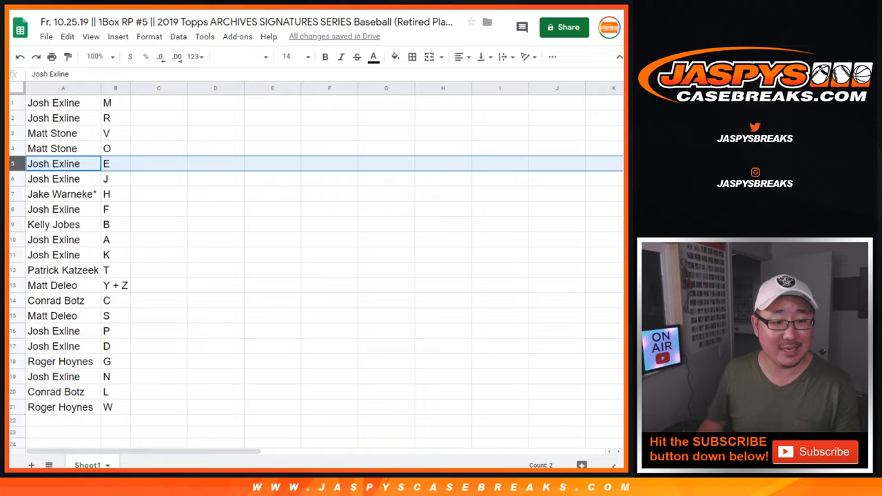
{"action": "left_click", "coordinate": [62, 178]}
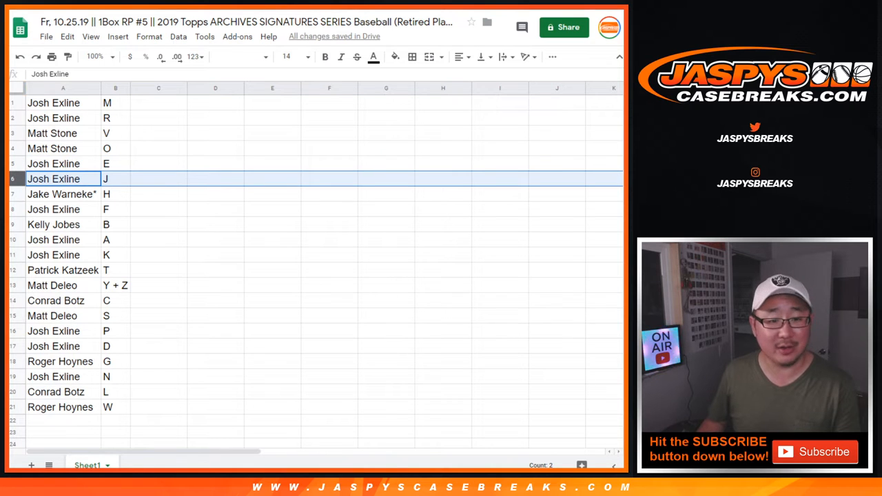
{"action": "left_click", "coordinate": [62, 193]}
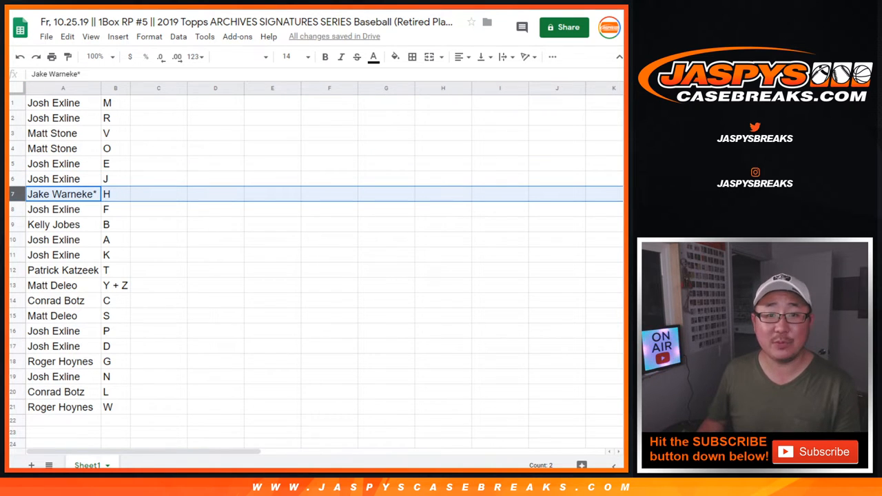
{"action": "left_click", "coordinate": [63, 224]}
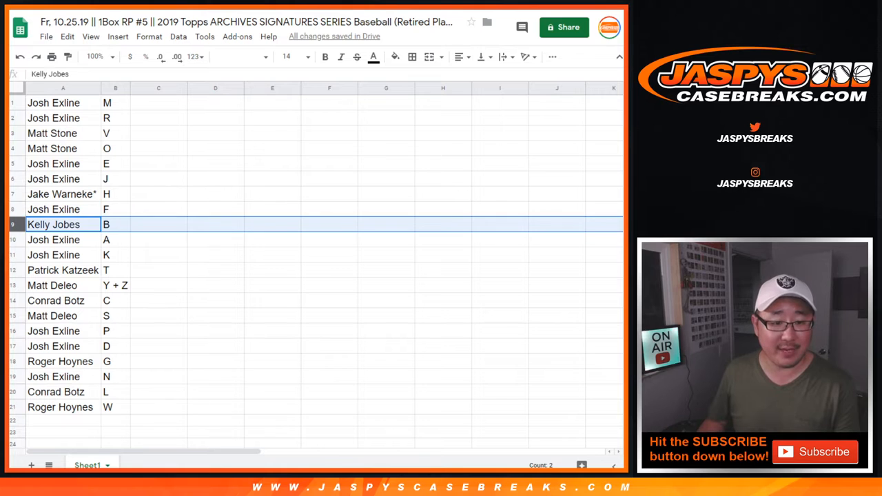
{"action": "left_click", "coordinate": [63, 270]}
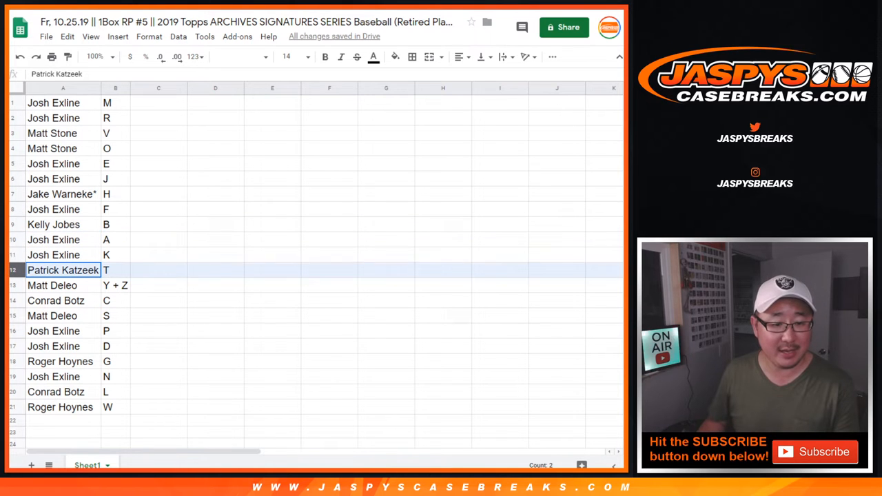
{"action": "left_click", "coordinate": [62, 286]}
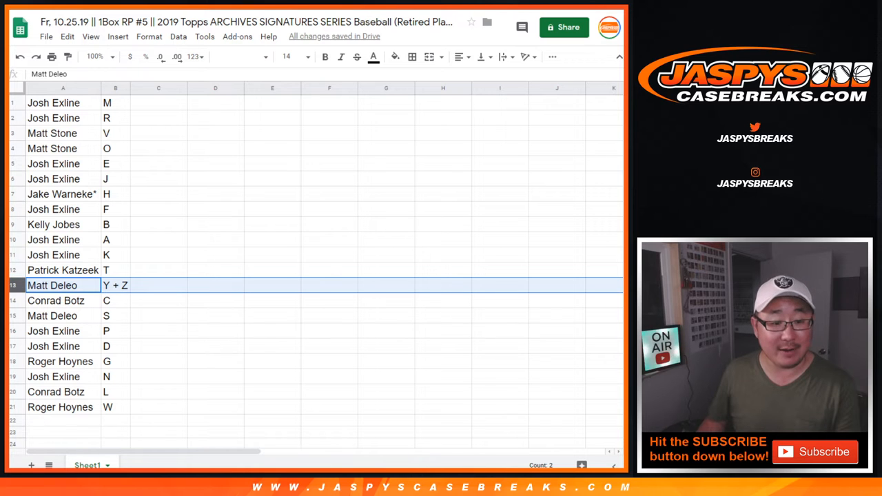
{"action": "left_click", "coordinate": [56, 300]}
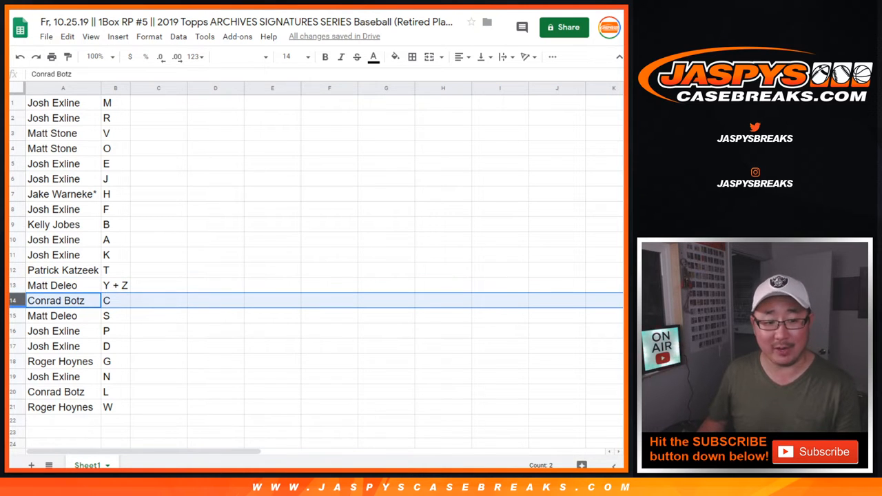
{"action": "left_click", "coordinate": [63, 315]}
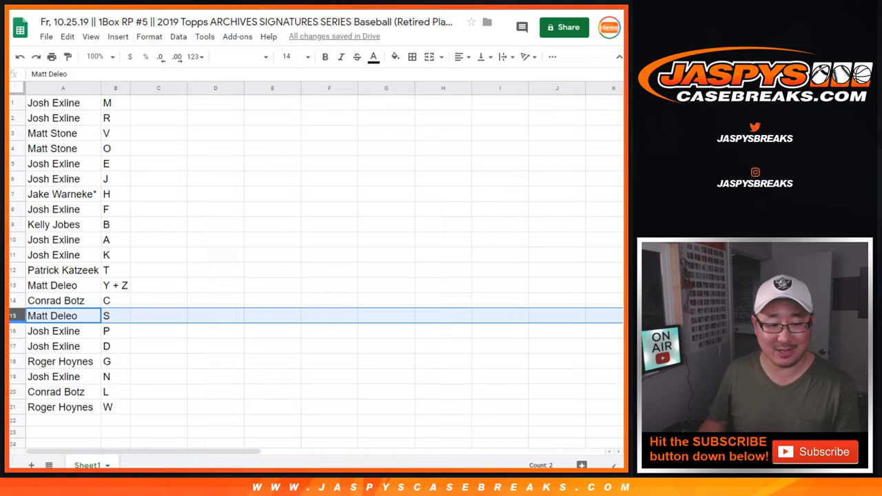
{"action": "left_click", "coordinate": [53, 331]}
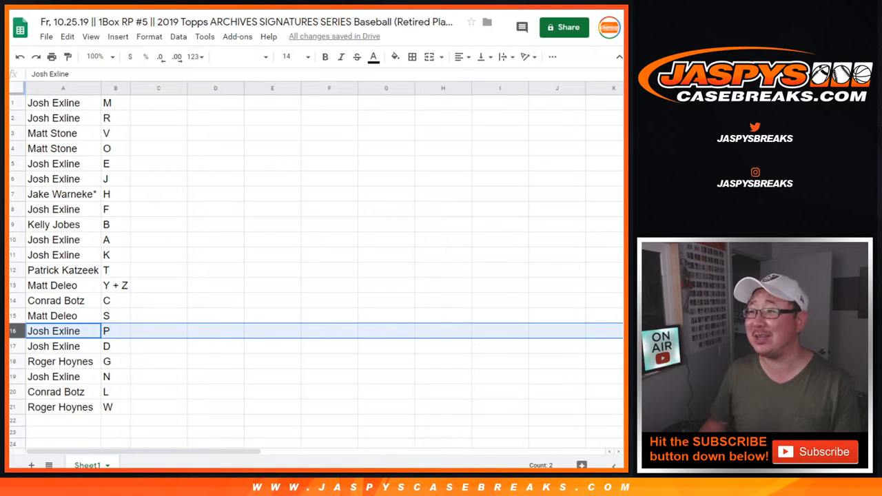
{"action": "left_click", "coordinate": [54, 376]}
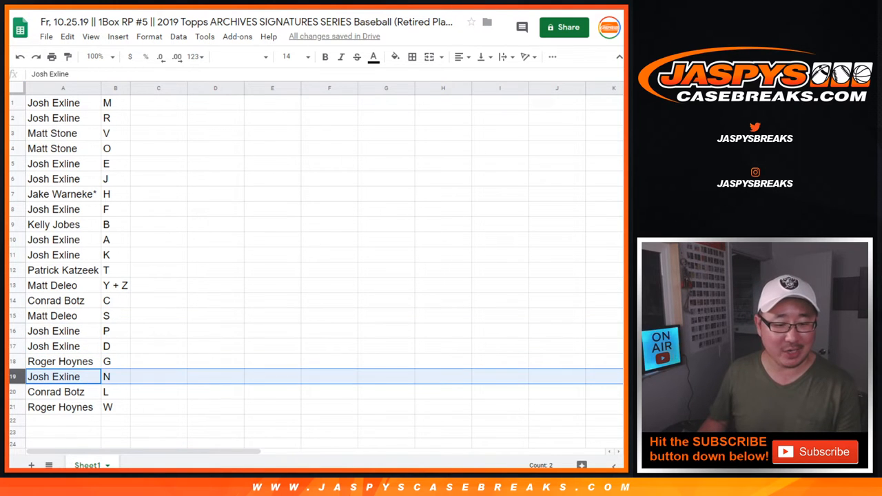
{"action": "left_click", "coordinate": [62, 406]}
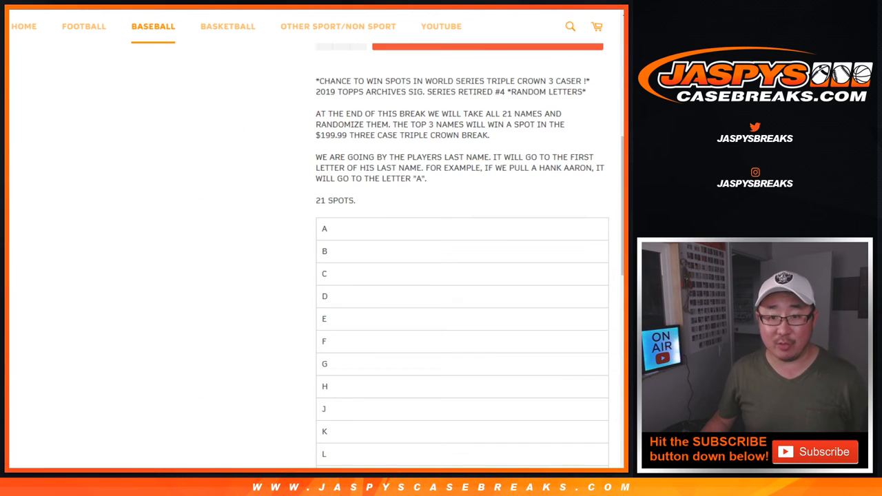
- Randomize the 21 names in the List Randomizer eight times and select the first three as winners
{"action": "left_click_drag", "start_coordinate": [393, 124], "coordinate": [500, 124]}
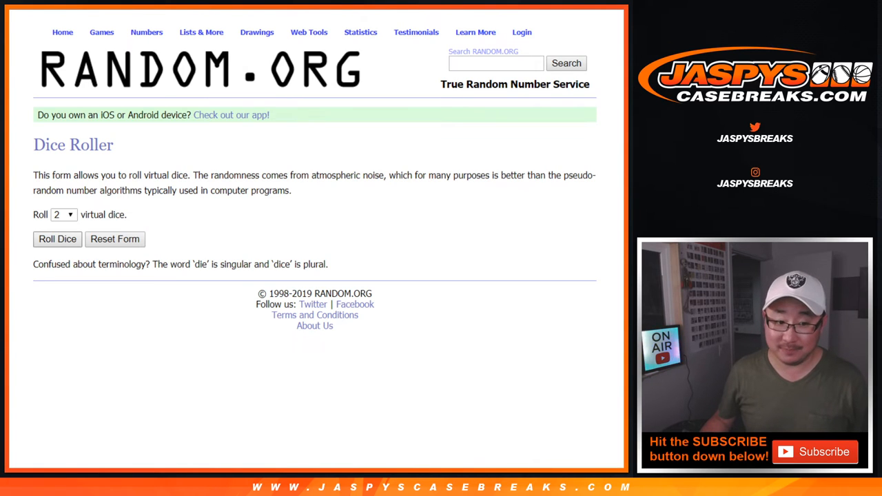
{"action": "left_click", "coordinate": [57, 239]}
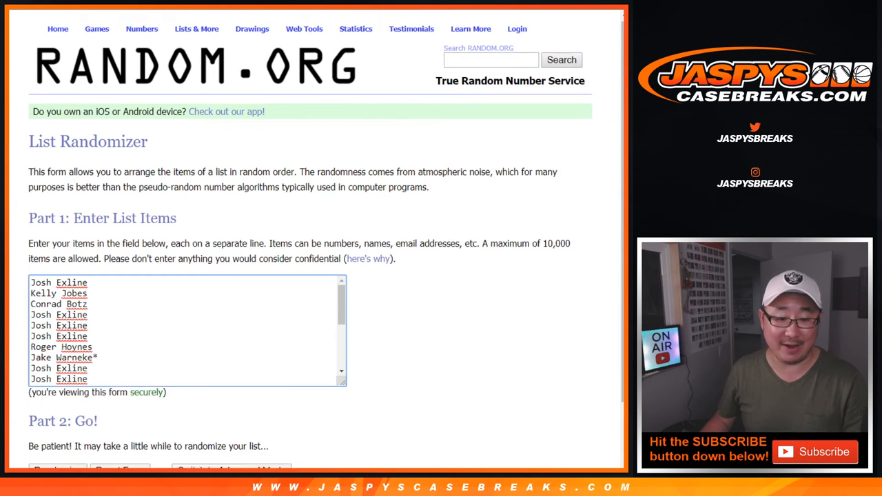
{"action": "left_click", "coordinate": [57, 472]}
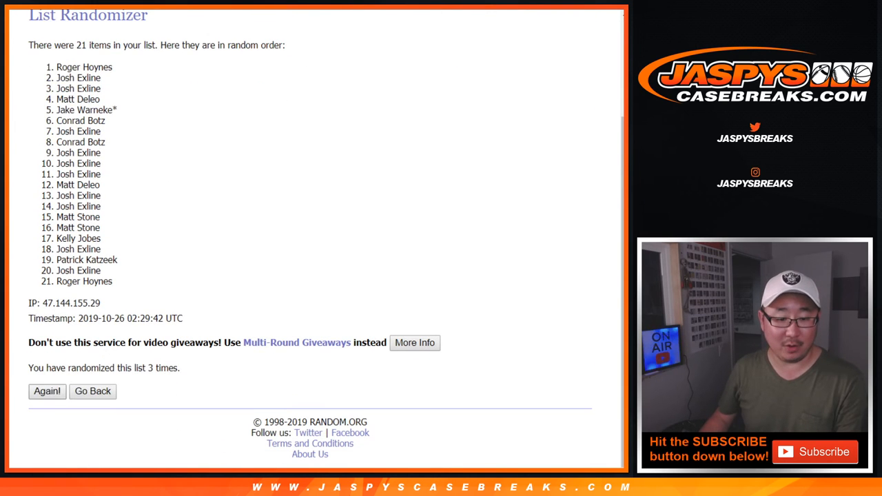
{"action": "left_click", "coordinate": [47, 390]}
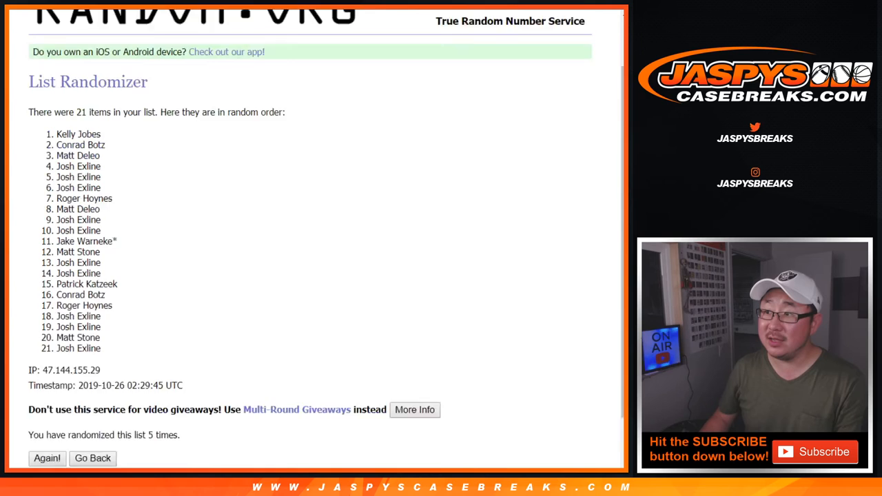
{"action": "left_click", "coordinate": [46, 459]}
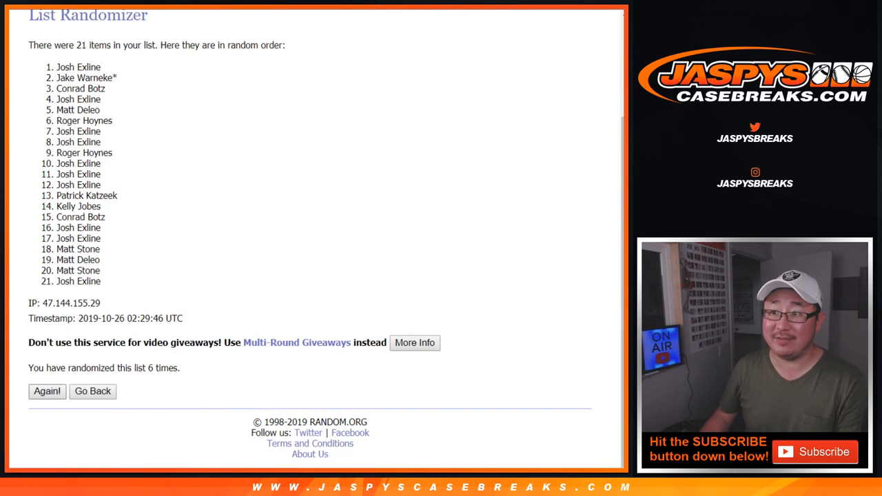
{"action": "left_click", "coordinate": [46, 391]}
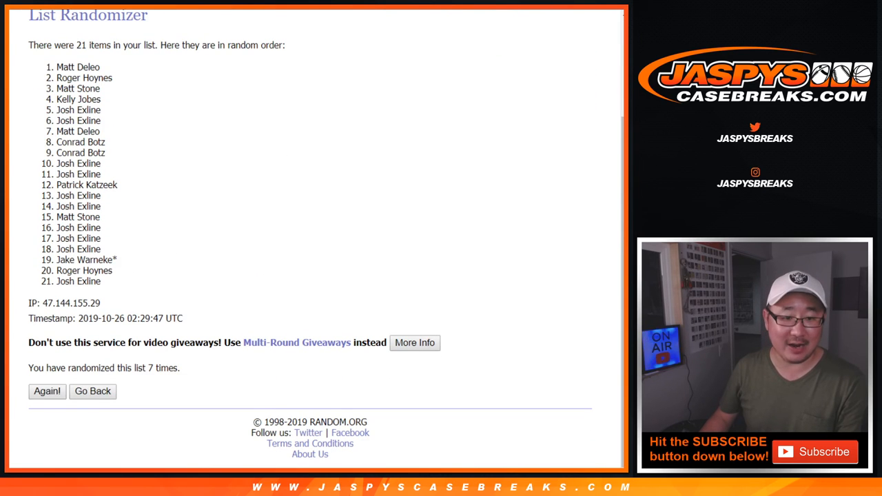
{"action": "left_click", "coordinate": [47, 391]}
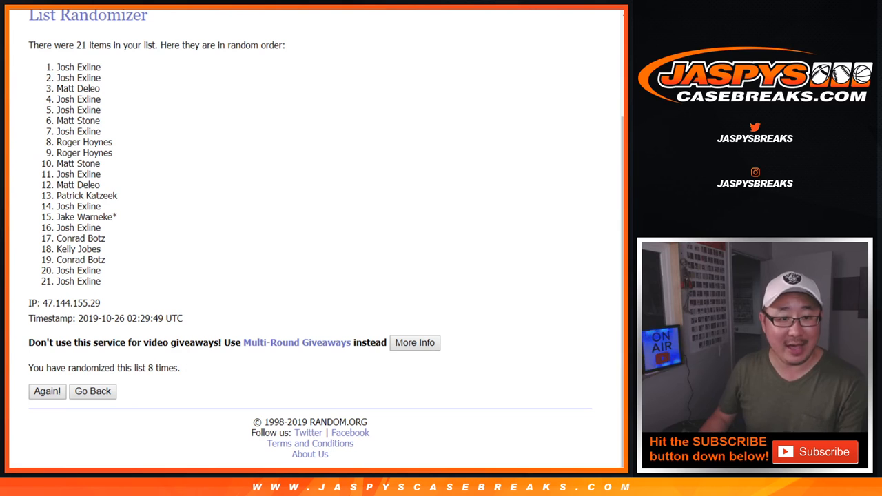
{"action": "left_click_drag", "start_coordinate": [57, 66], "coordinate": [101, 88]}
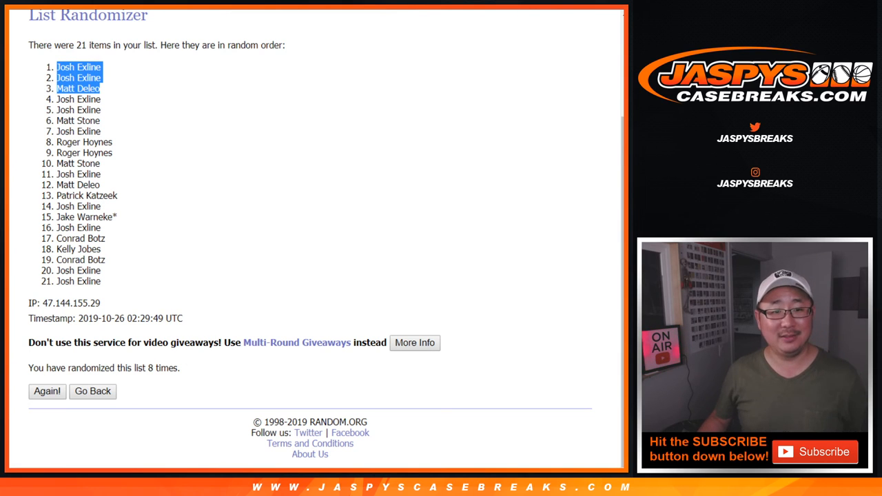